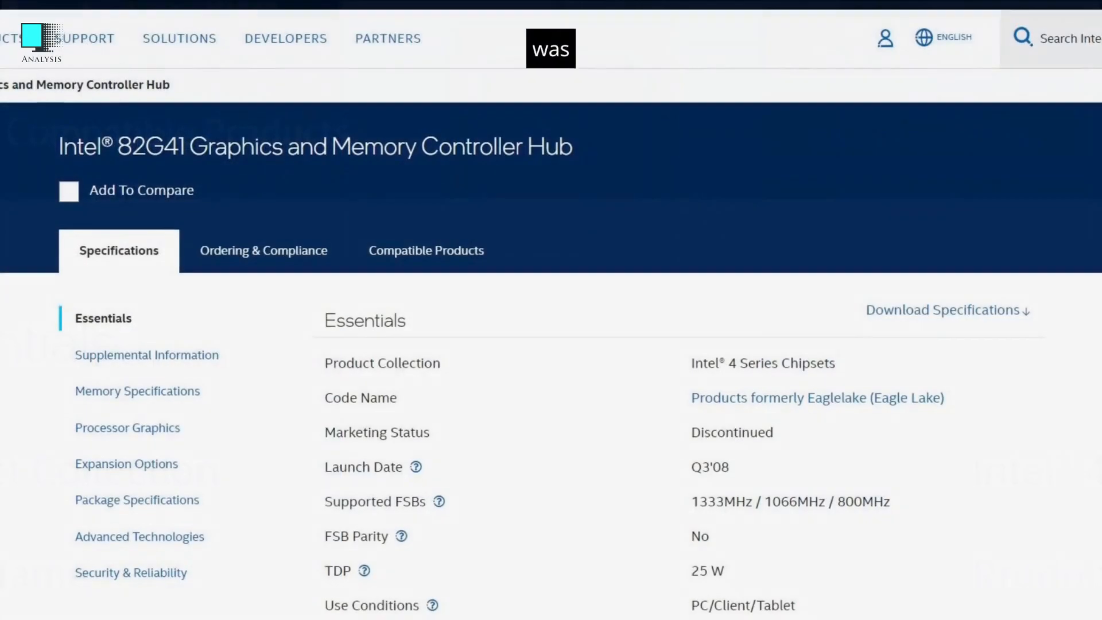
pyautogui.scroll(-3)
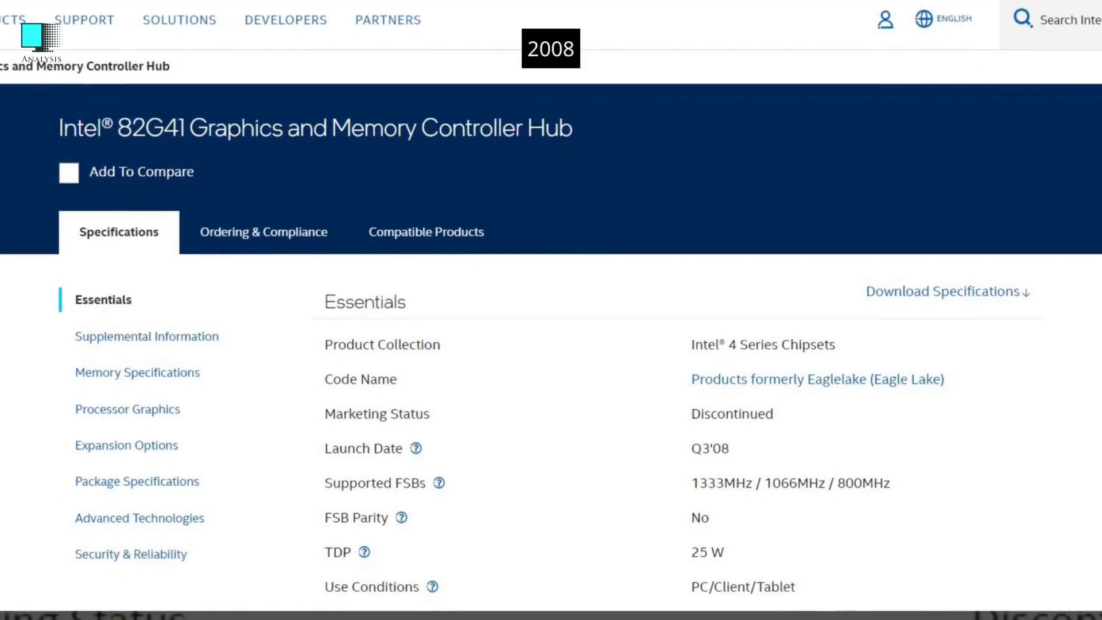